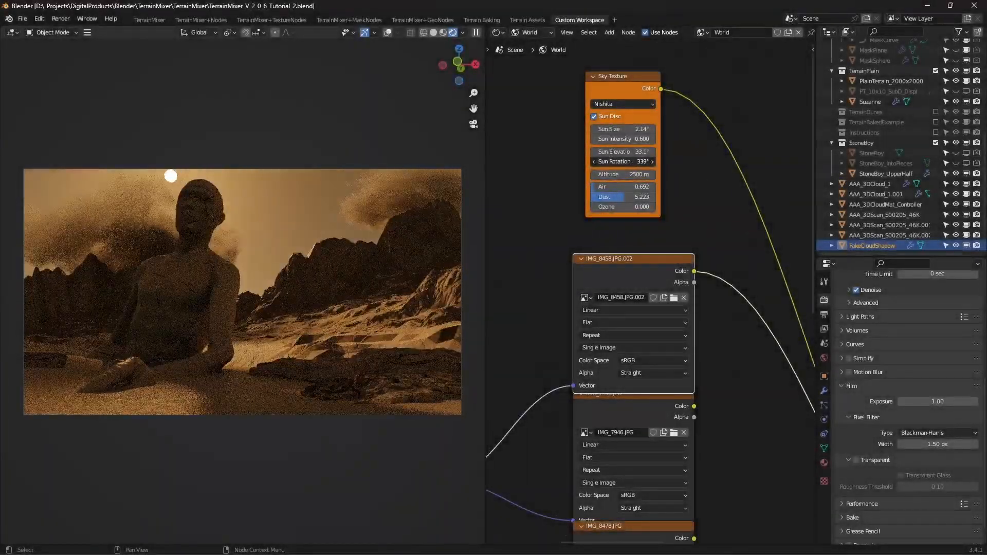
Switch to the TerrainMixerGN tutorial's TSG_Walker_And_Ground scene, showing the walker and seated statue.
{"action": "left_click", "coordinate": [150, 20]}
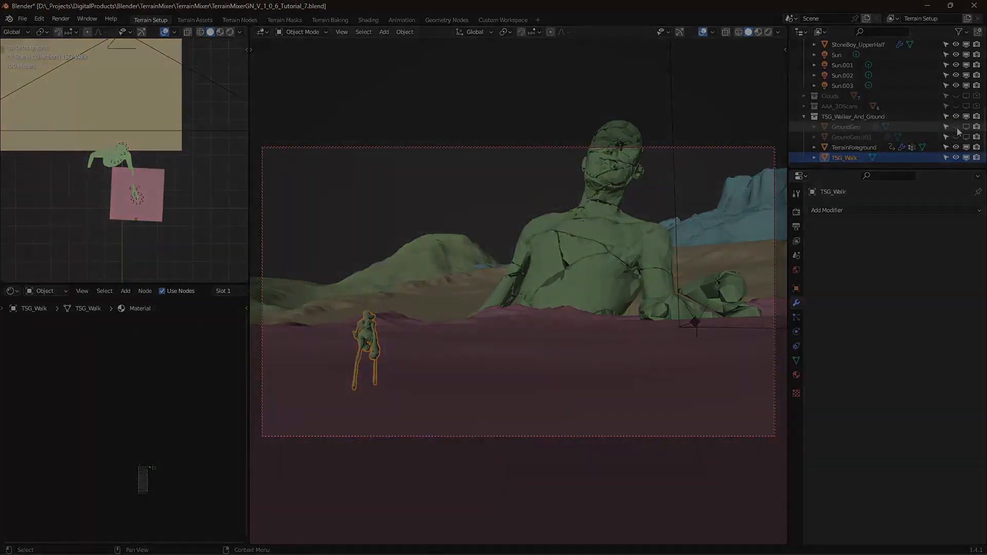
Render the mossy mountain terrain, then view the canyon wear and Flow mask textures in Photos.
{"action": "key", "text": "F12"}
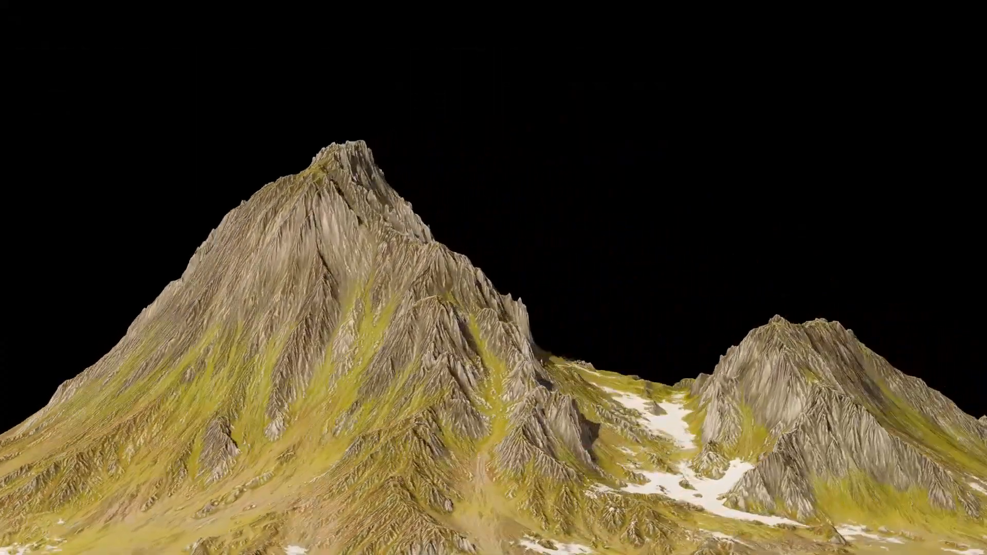
{"action": "left_click", "coordinate": [592, 528]}
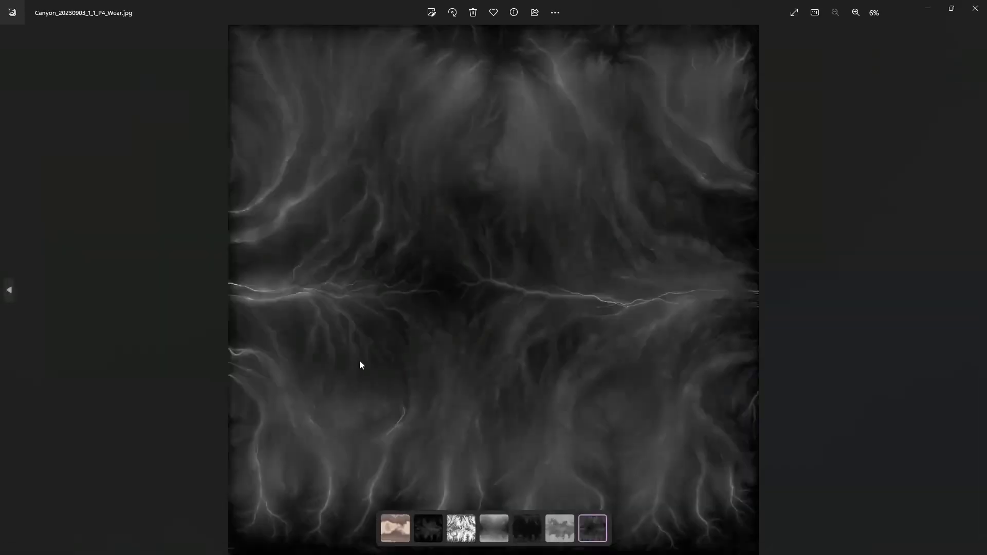
{"action": "left_click", "coordinate": [460, 529]}
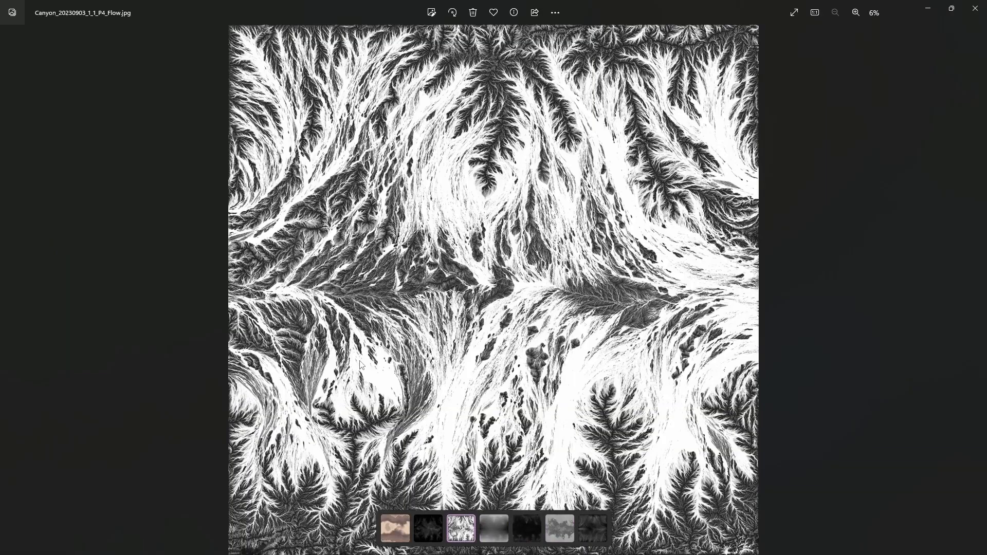